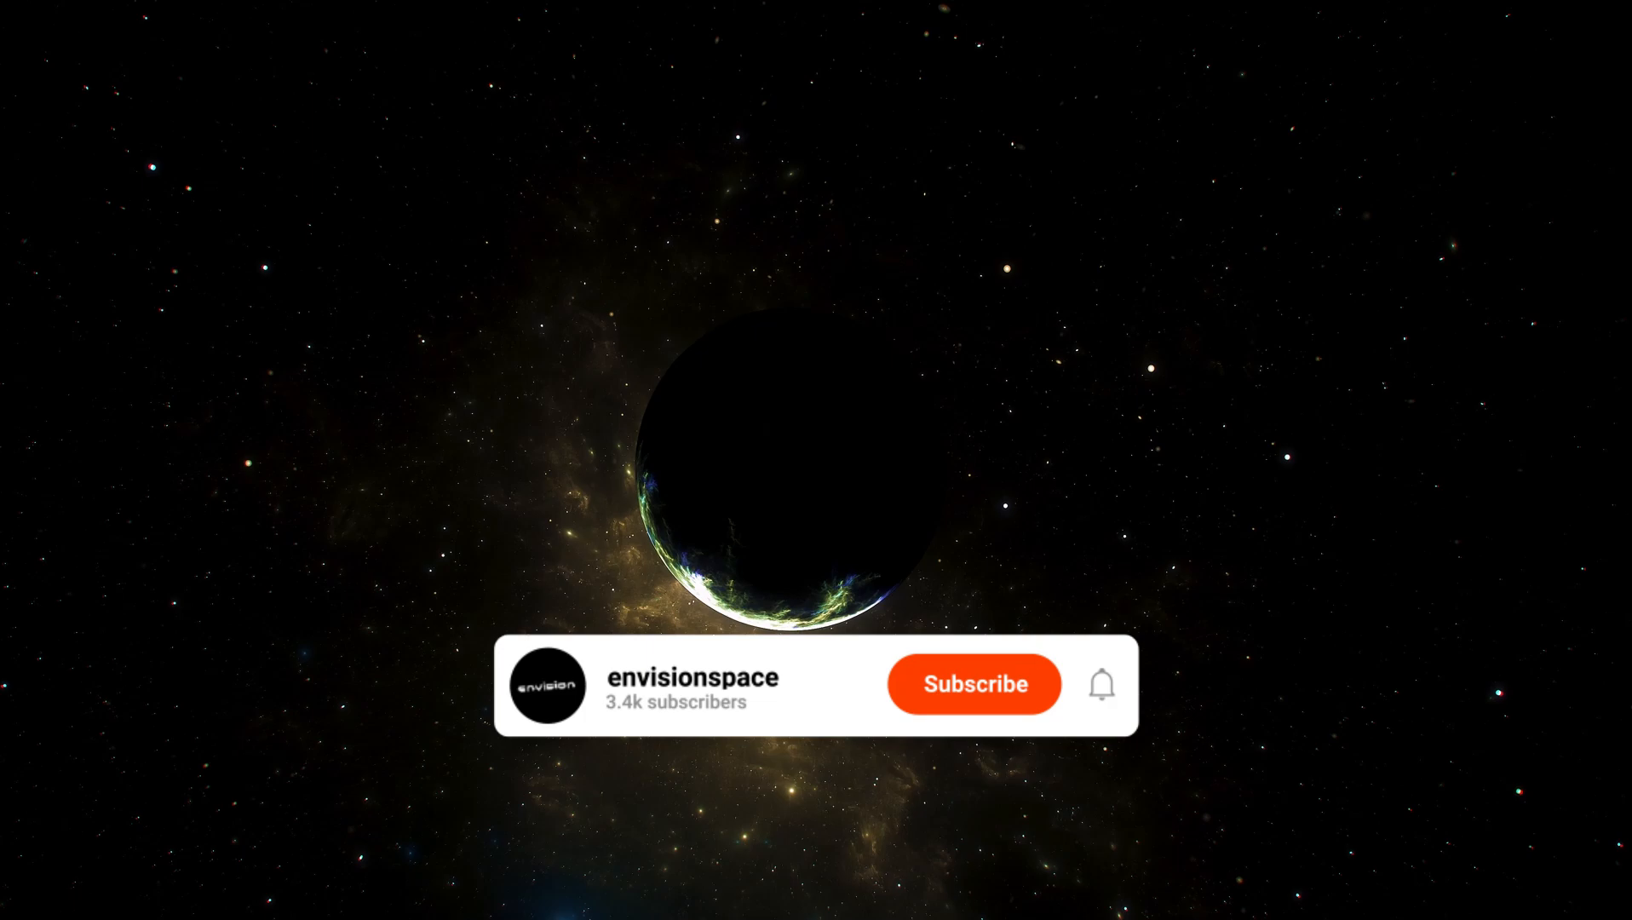
pyautogui.click(973, 683)
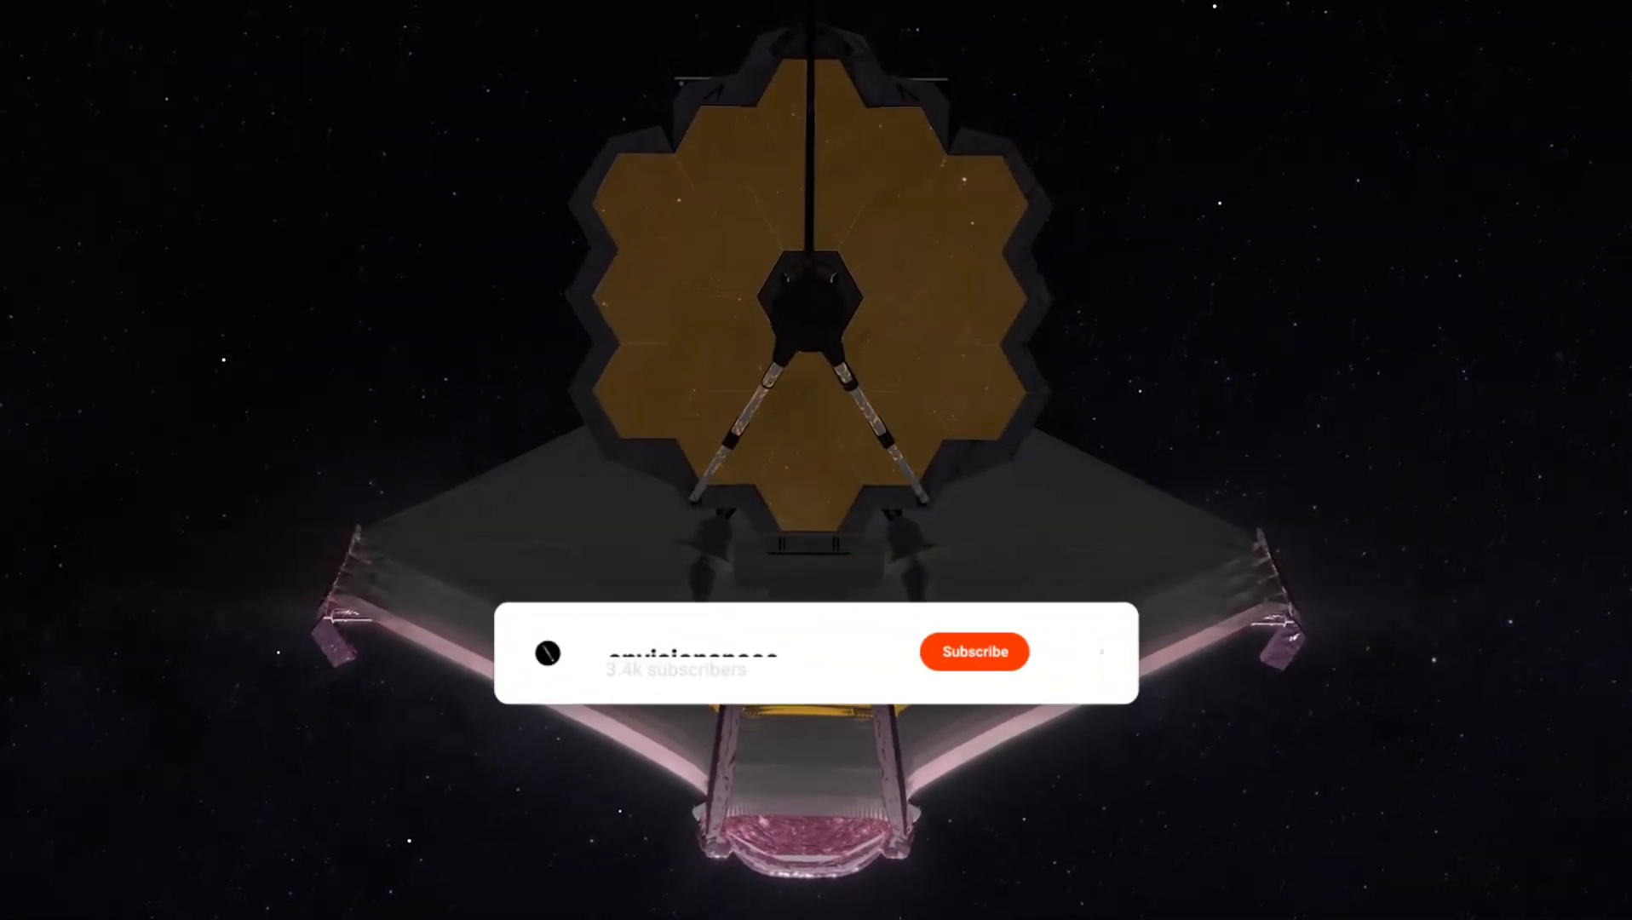
pyautogui.click(973, 651)
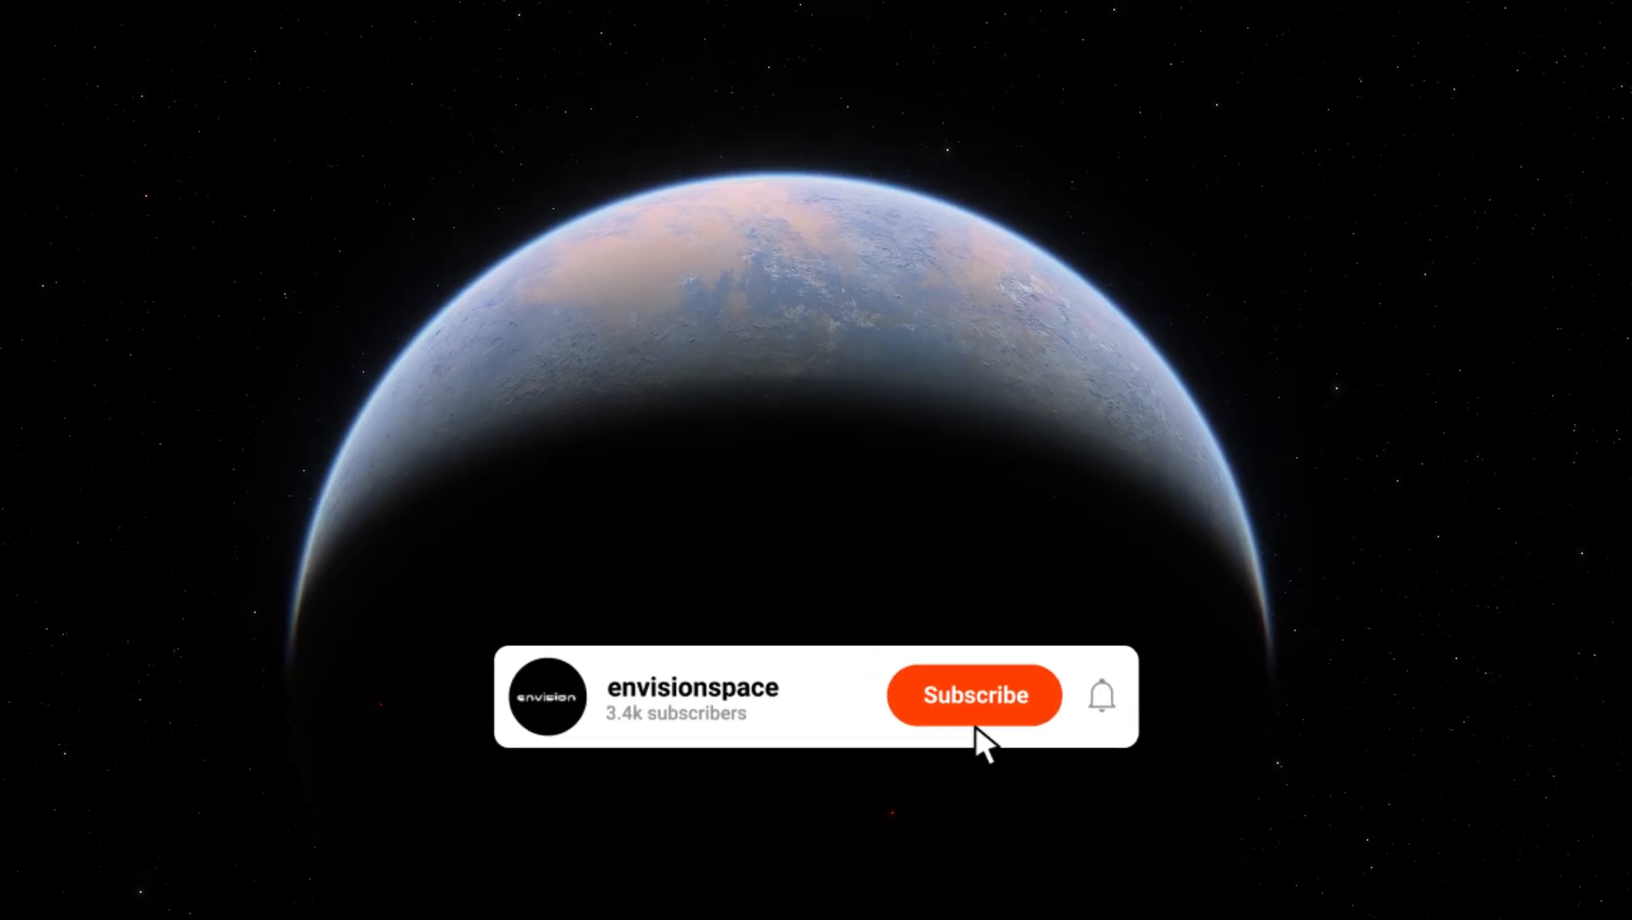
pyautogui.click(973, 694)
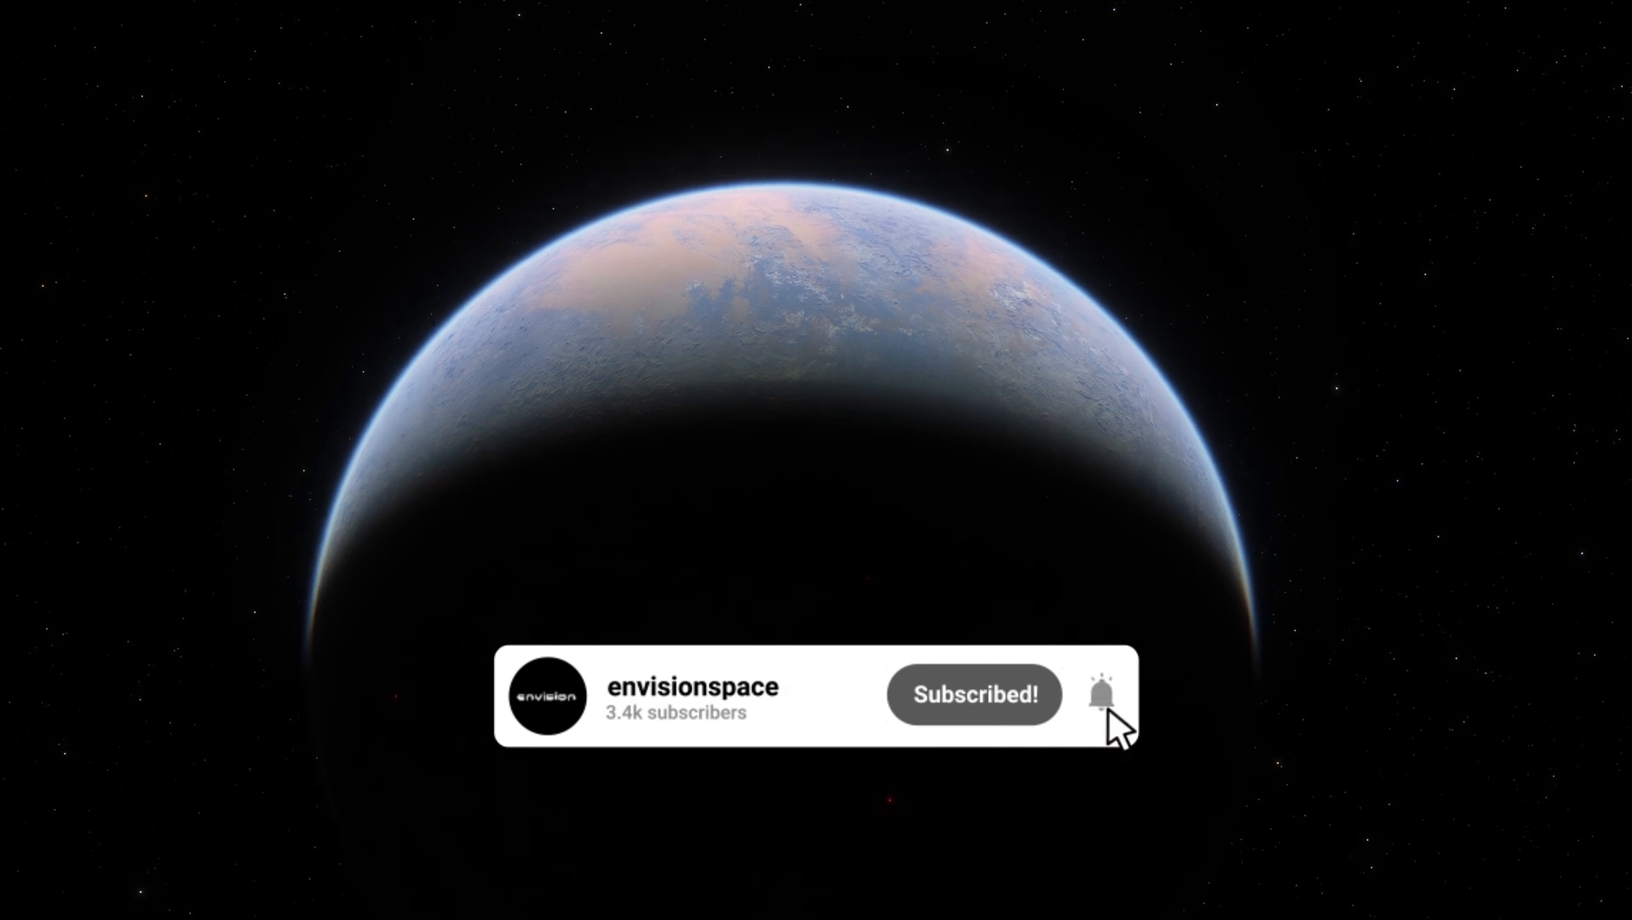
pyautogui.click(973, 694)
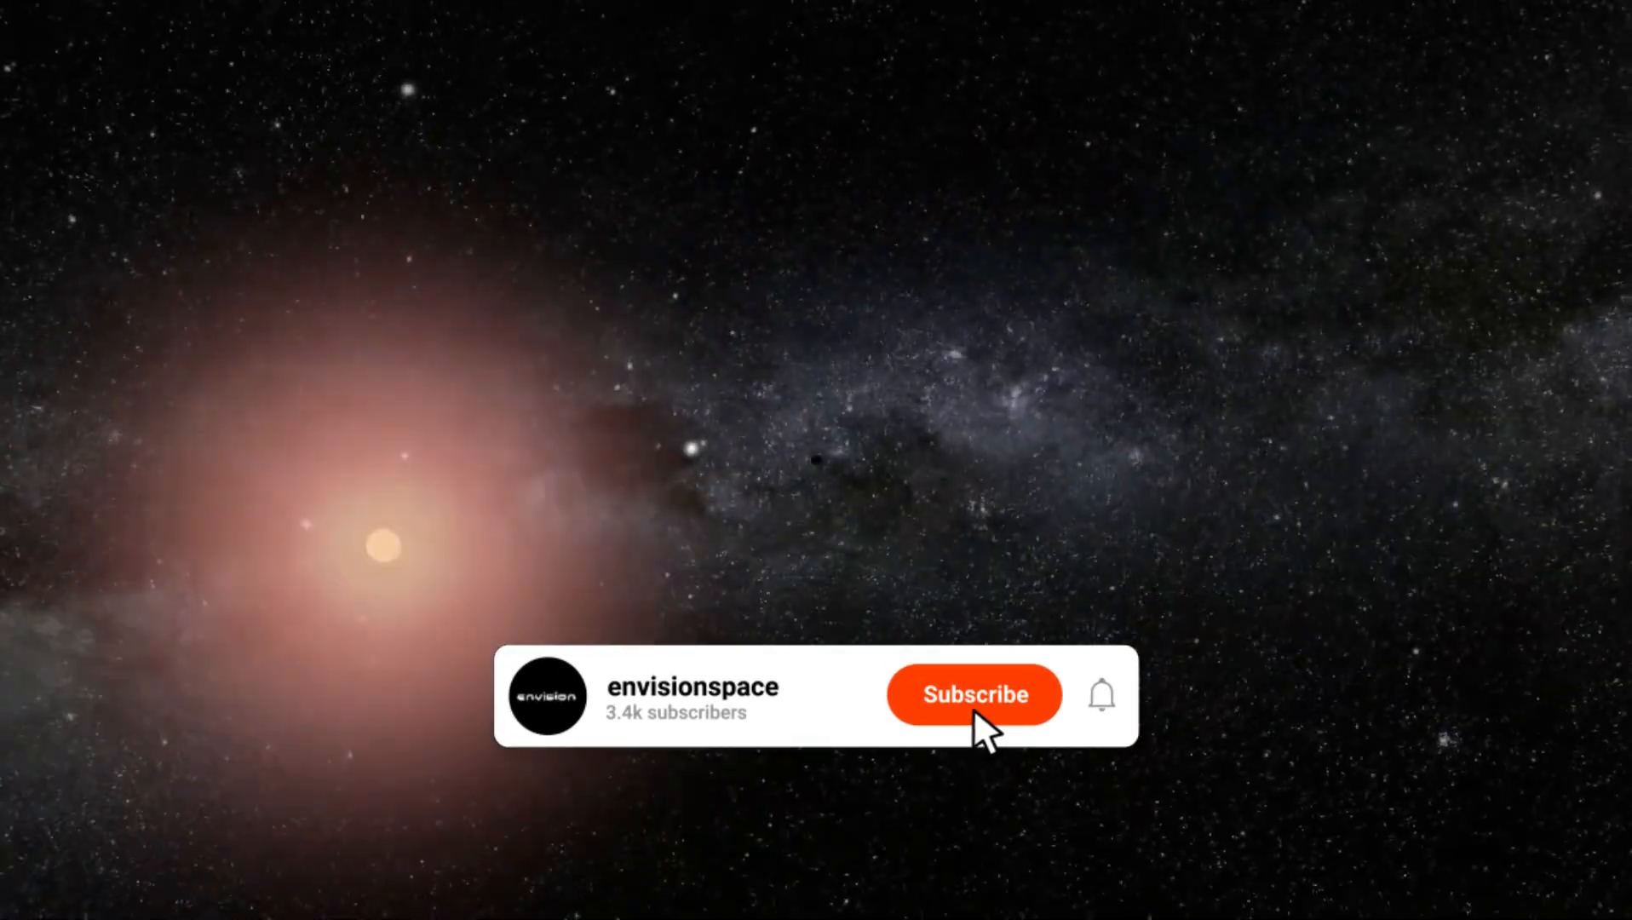
pyautogui.click(975, 693)
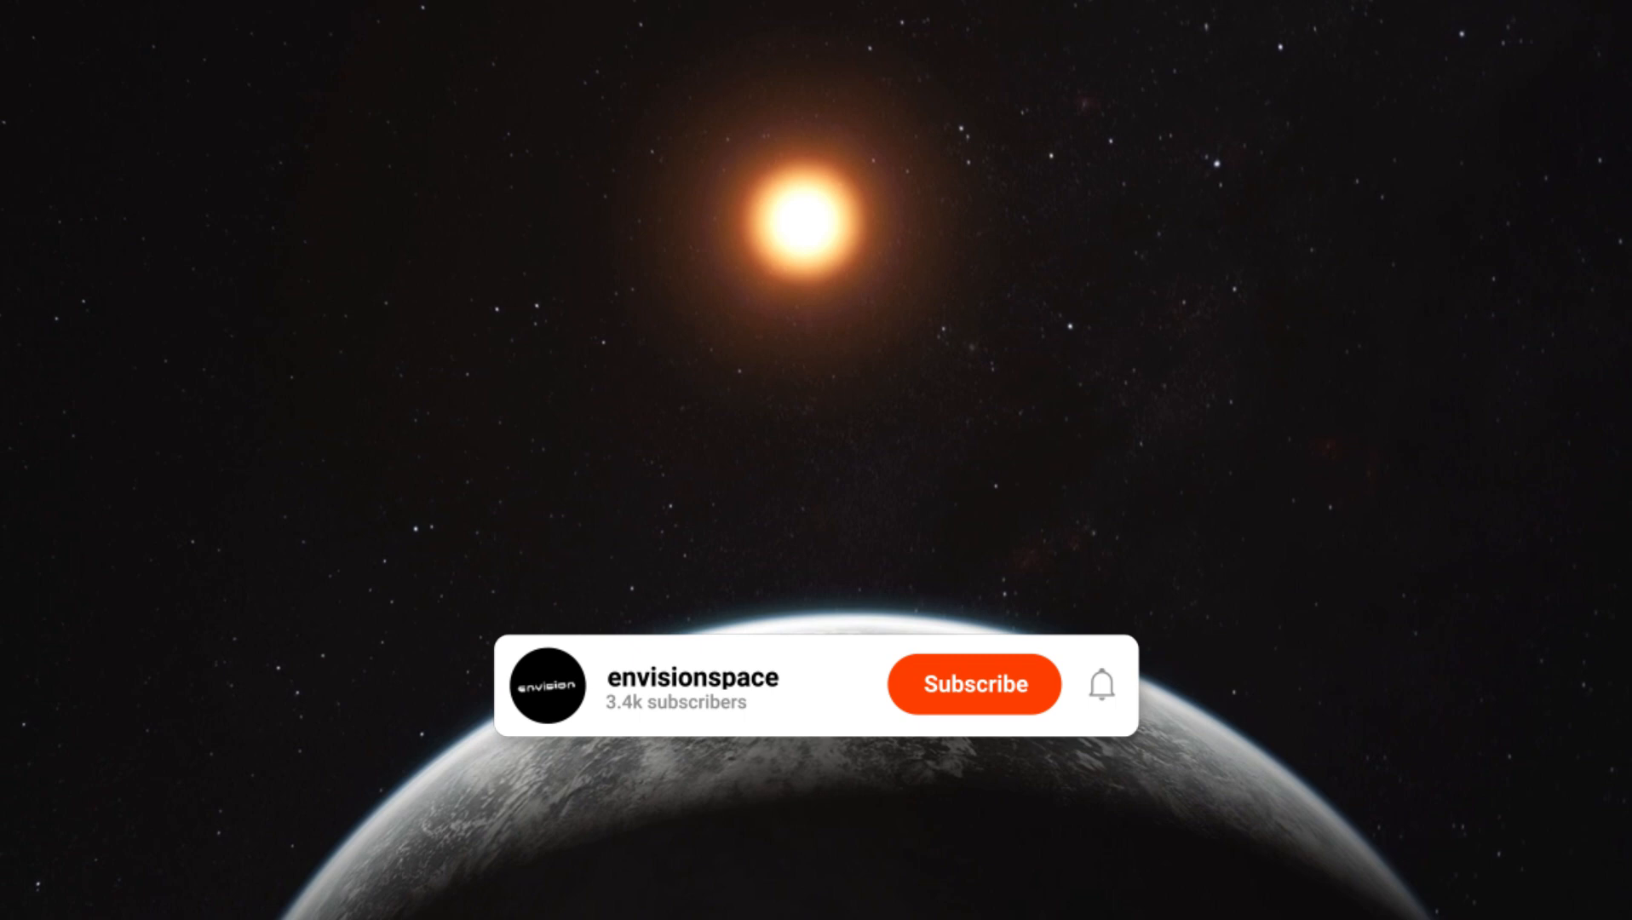
pyautogui.click(973, 694)
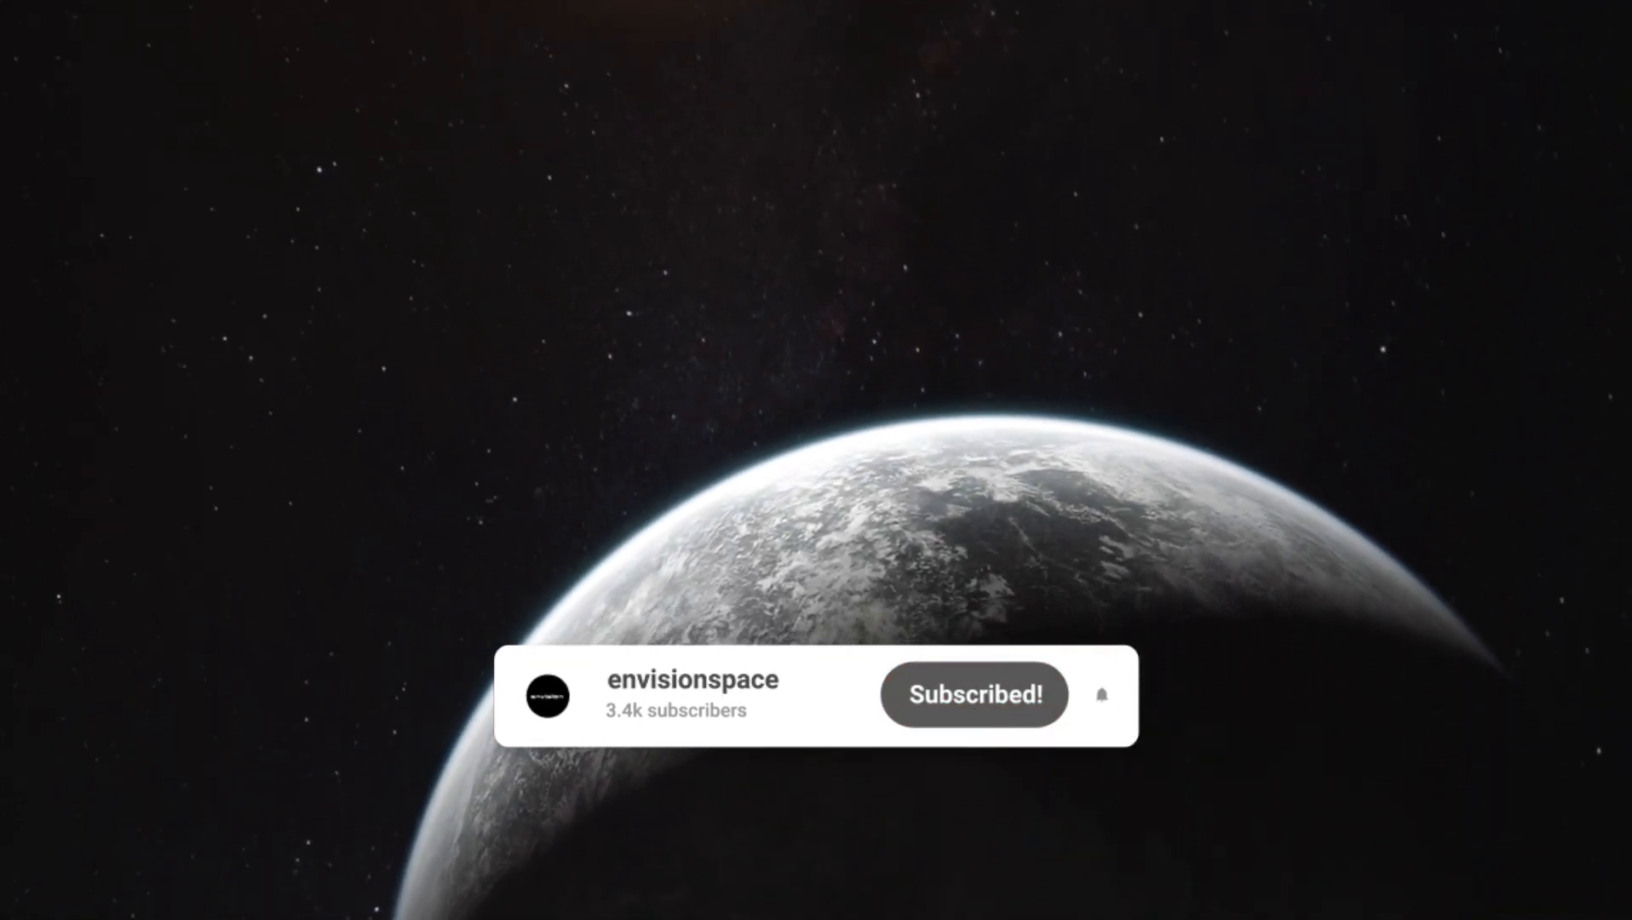
pyautogui.click(973, 694)
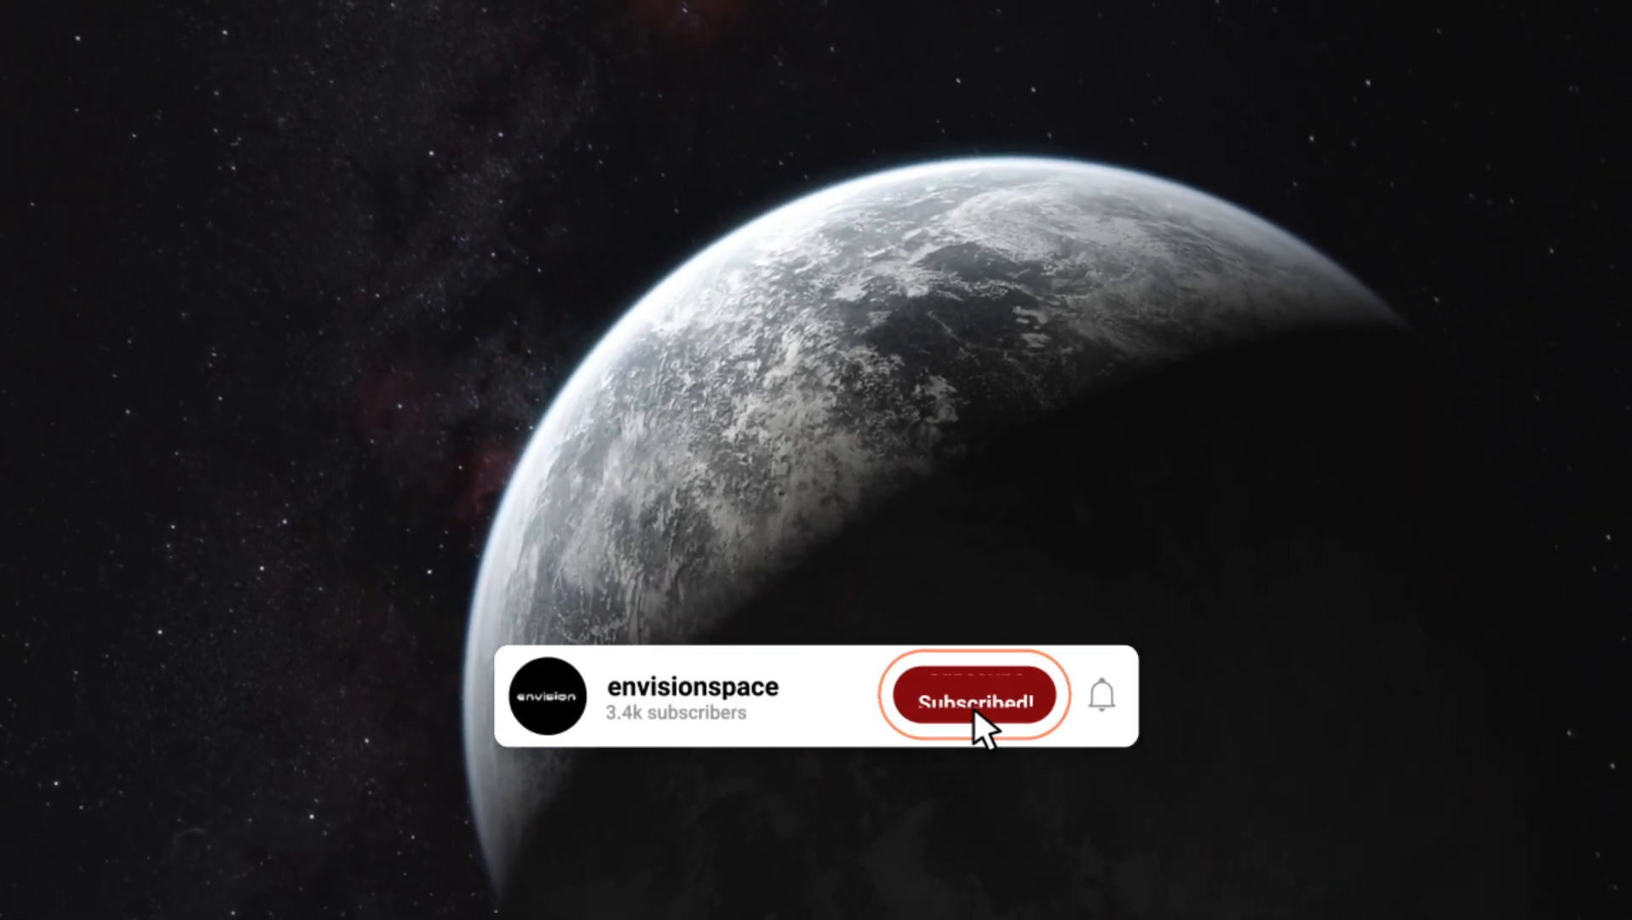